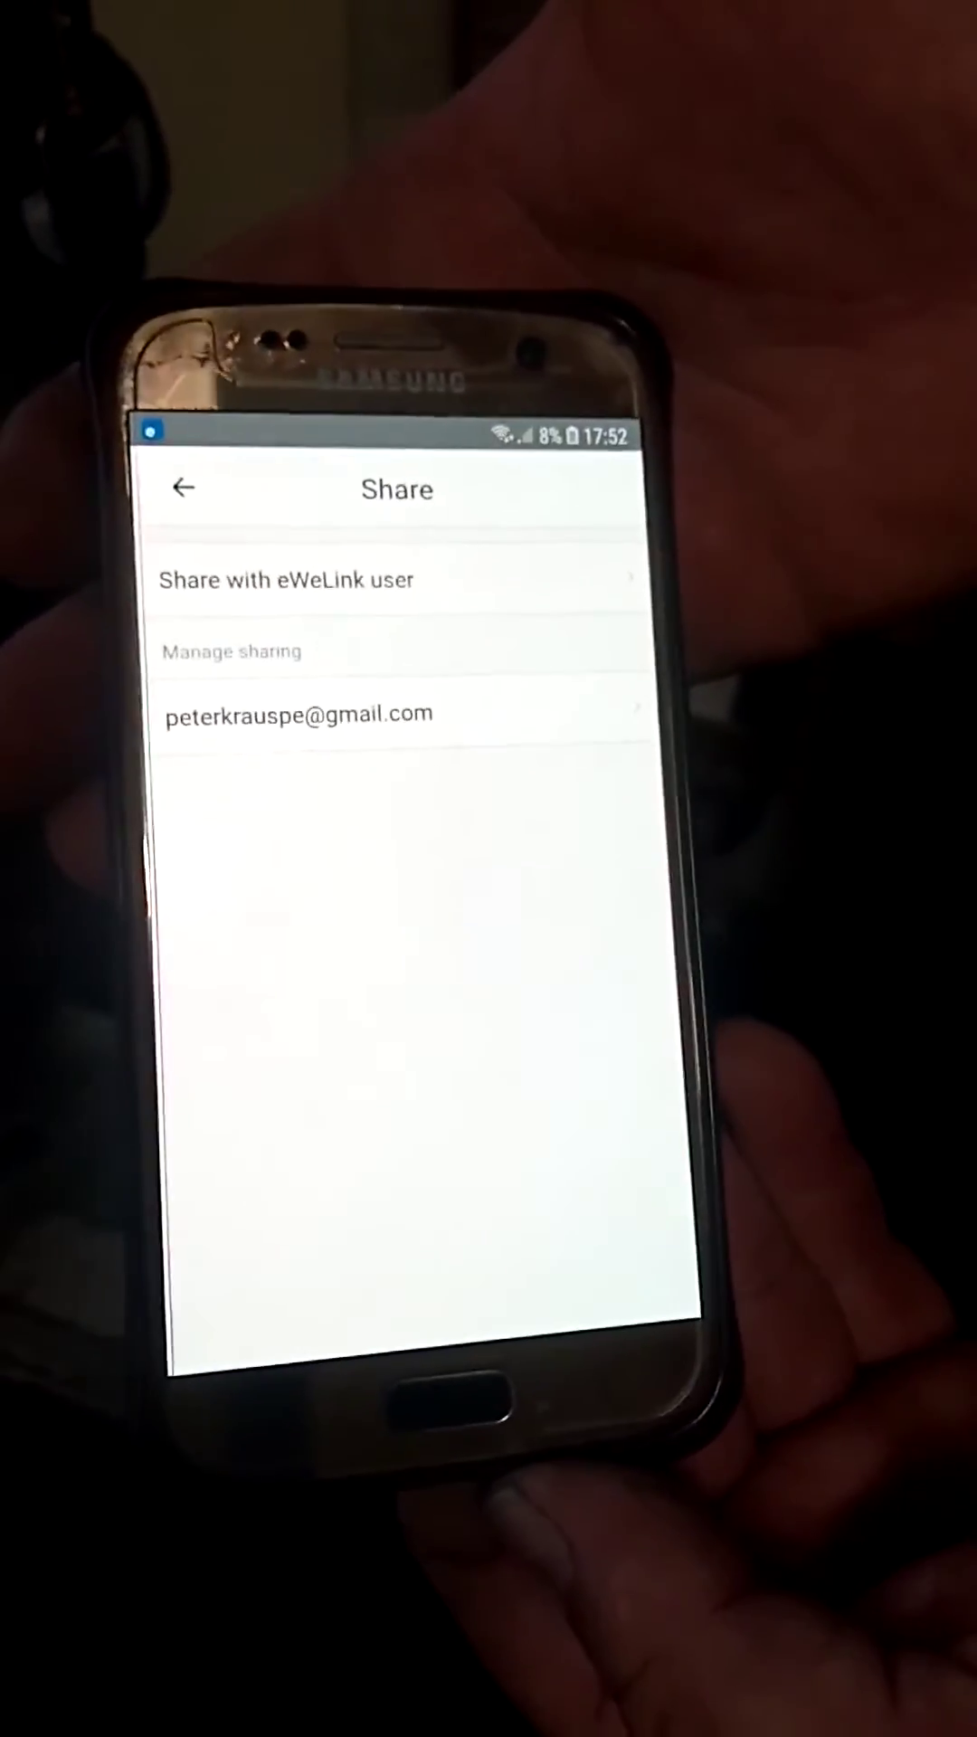
Begin sharing the Gate device with another eWeLink user, bringing up the empty account form
click(282, 579)
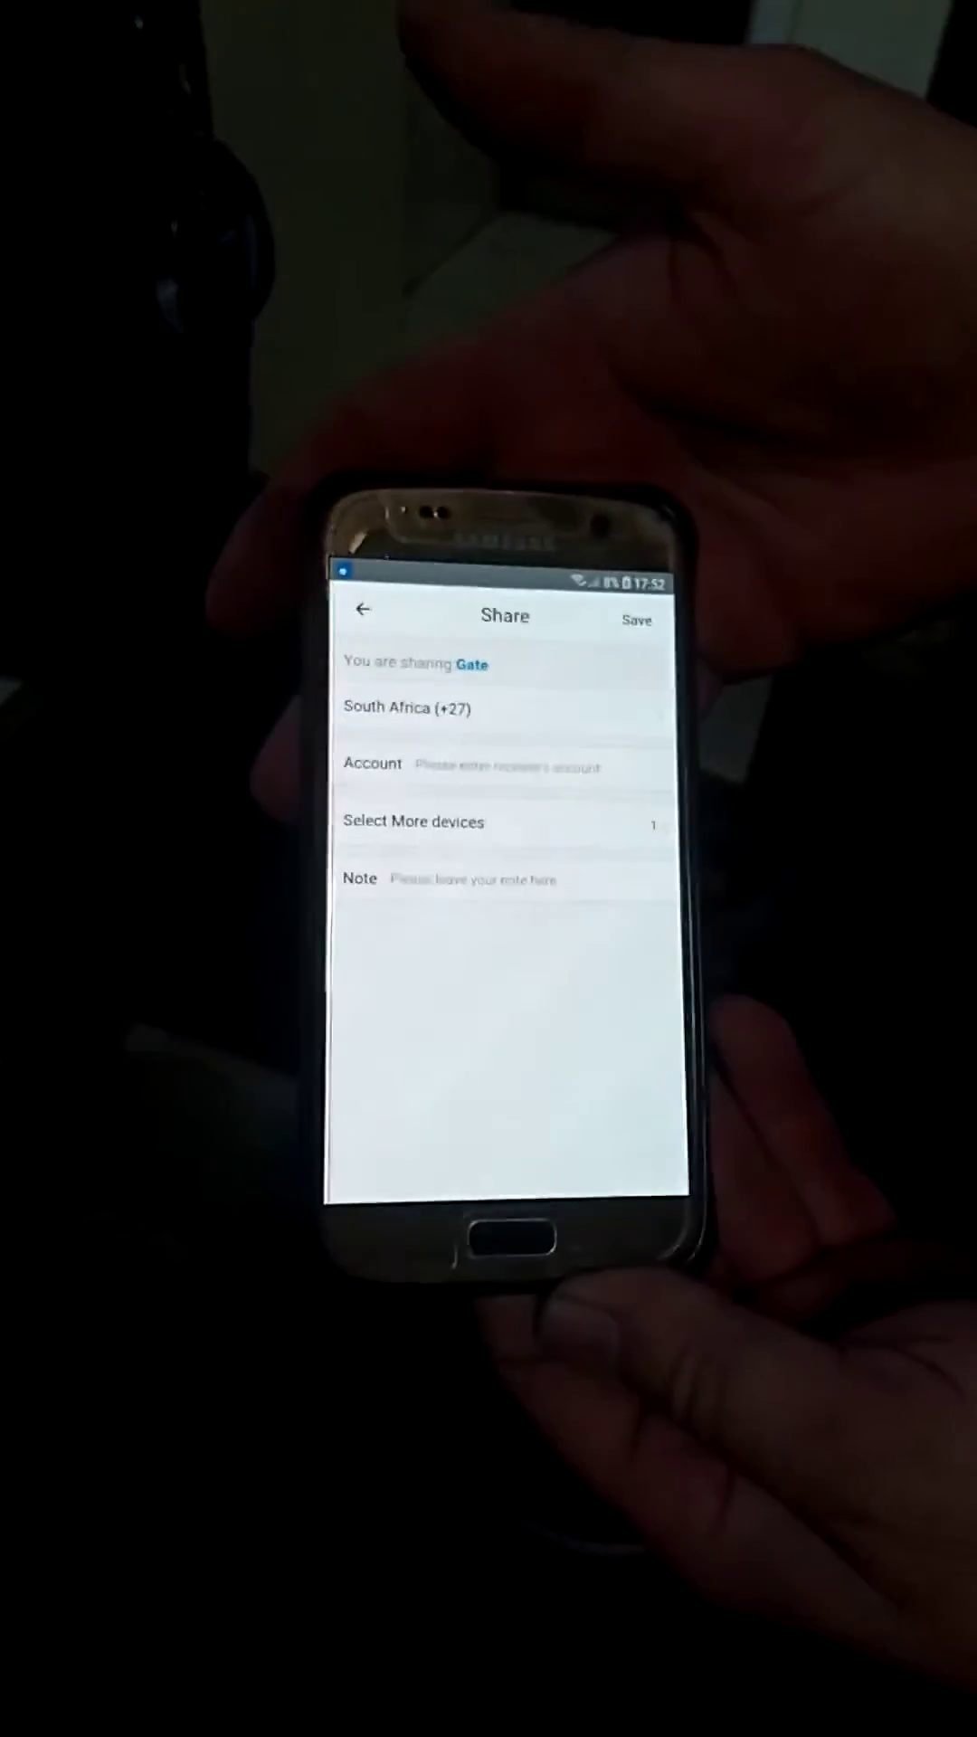